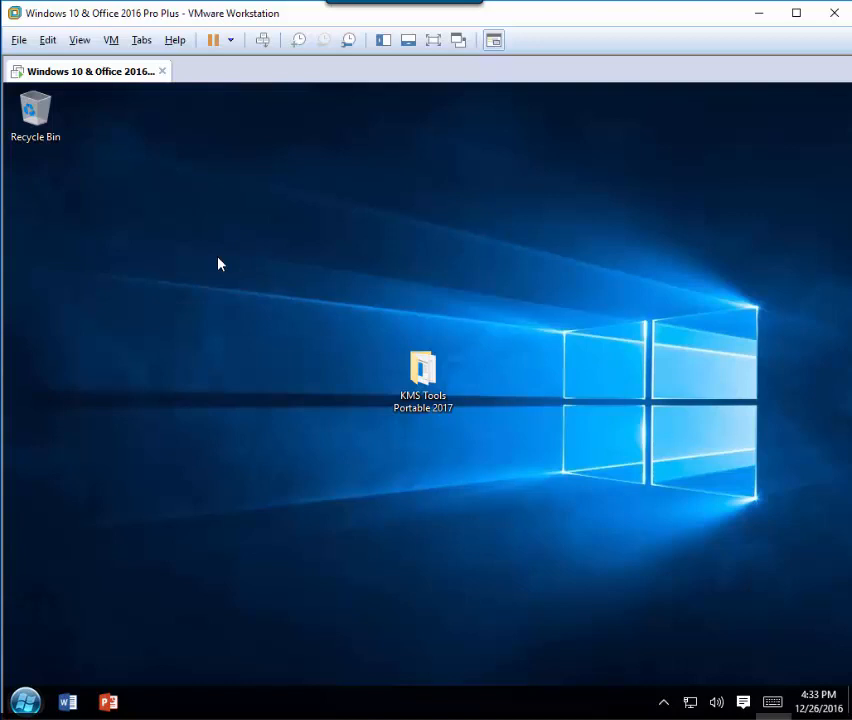
Step: Review Kaspersky's recent scans showing the KMS Tools Portable 2017 folder had no threats, then close
{"action": "left_click", "coordinate": [422, 380]}
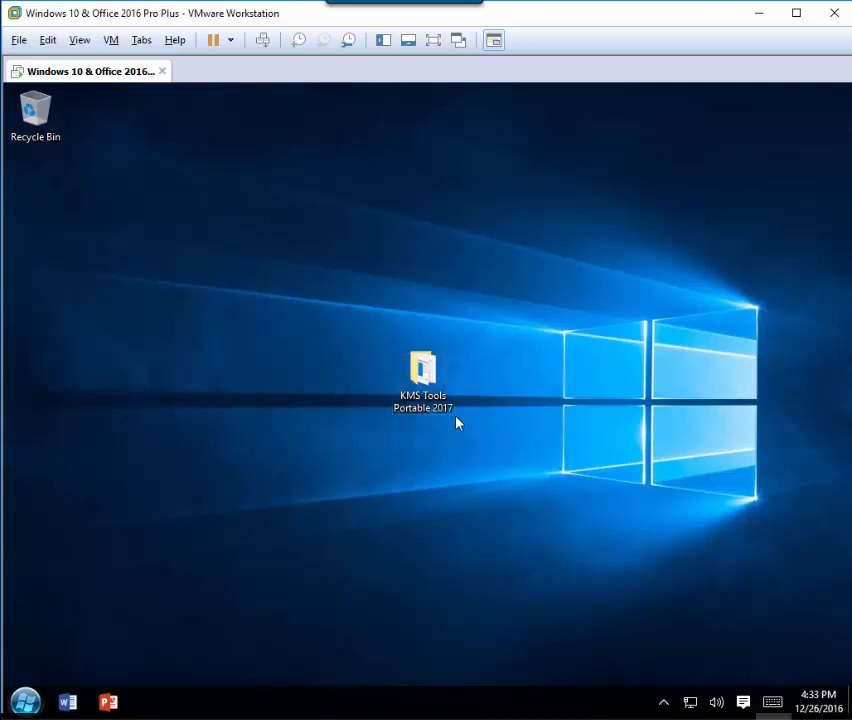
{"action": "mouse_move", "coordinate": [428, 432]}
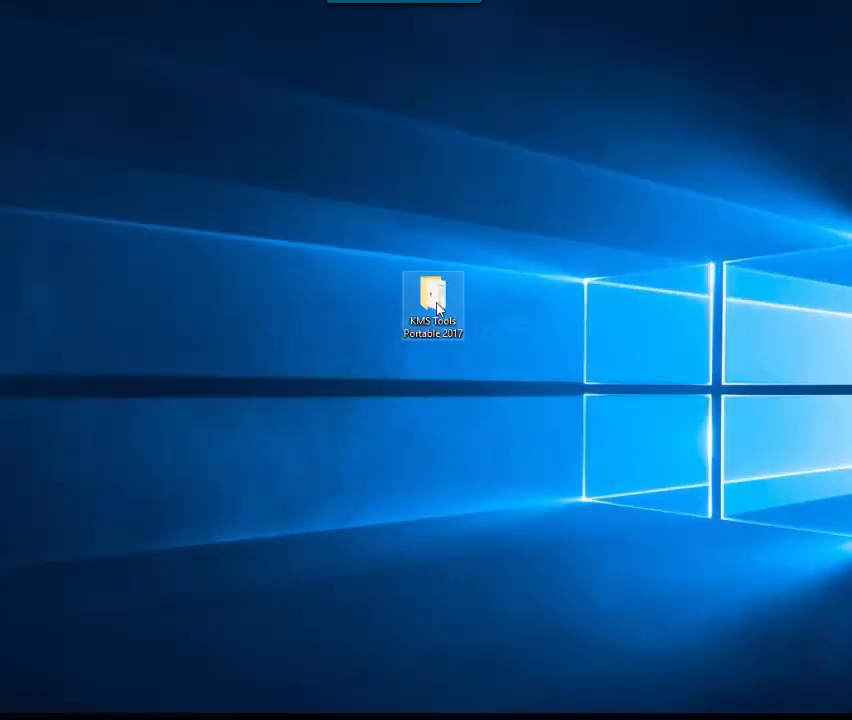
{"action": "mouse_move", "coordinate": [462, 318]}
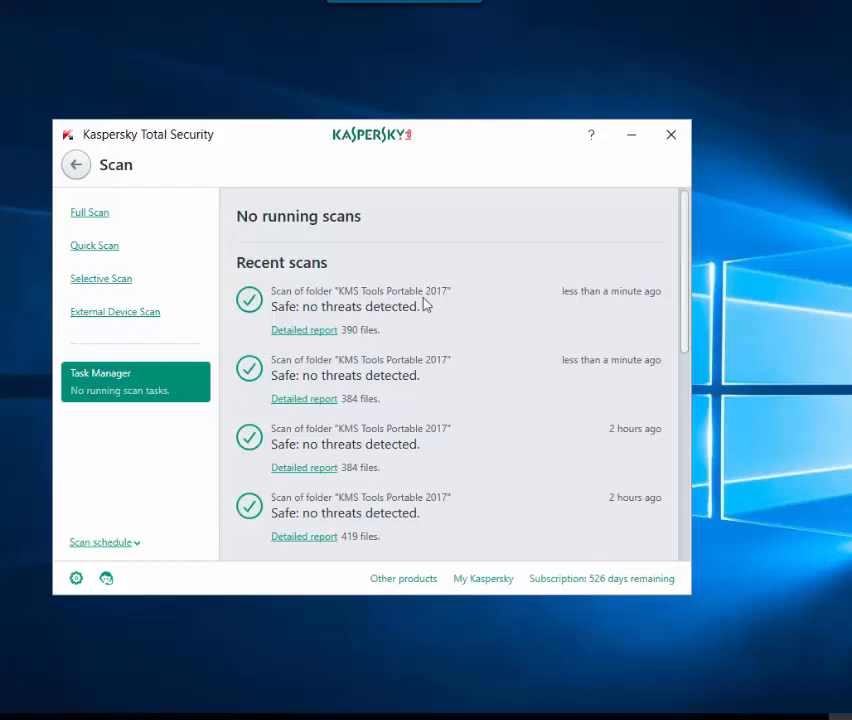
{"action": "mouse_move", "coordinate": [312, 324]}
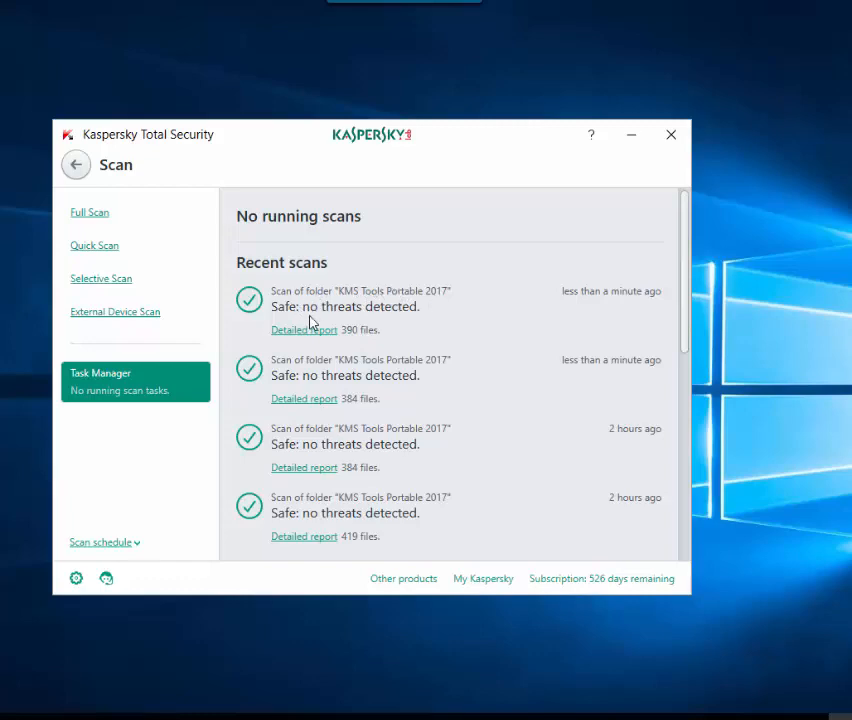
{"action": "left_click", "coordinate": [670, 134]}
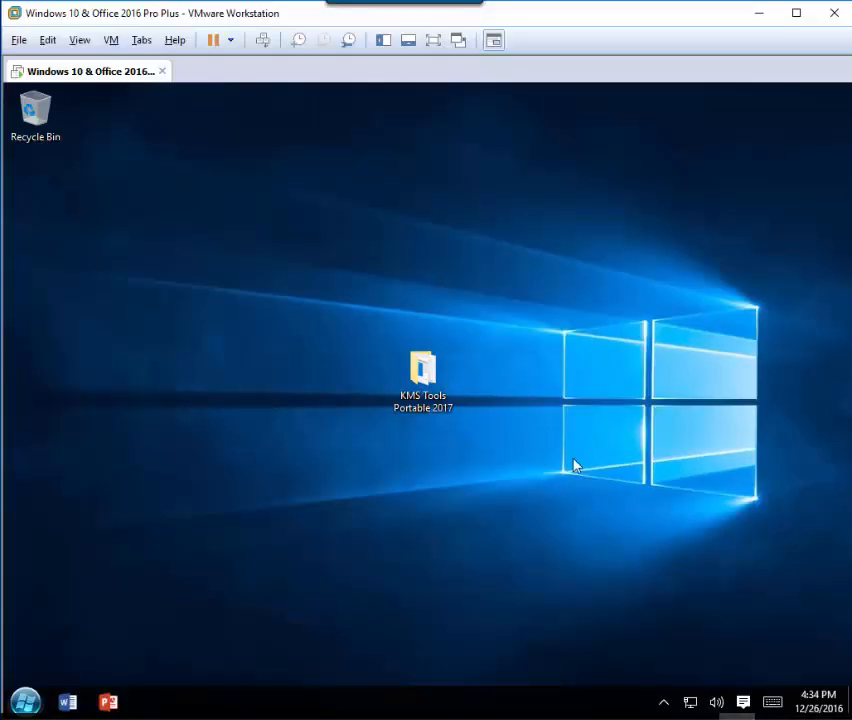
Step: View This PC's System properties, showing Windows 10 Pro not yet activated
{"action": "left_click", "coordinate": [24, 700]}
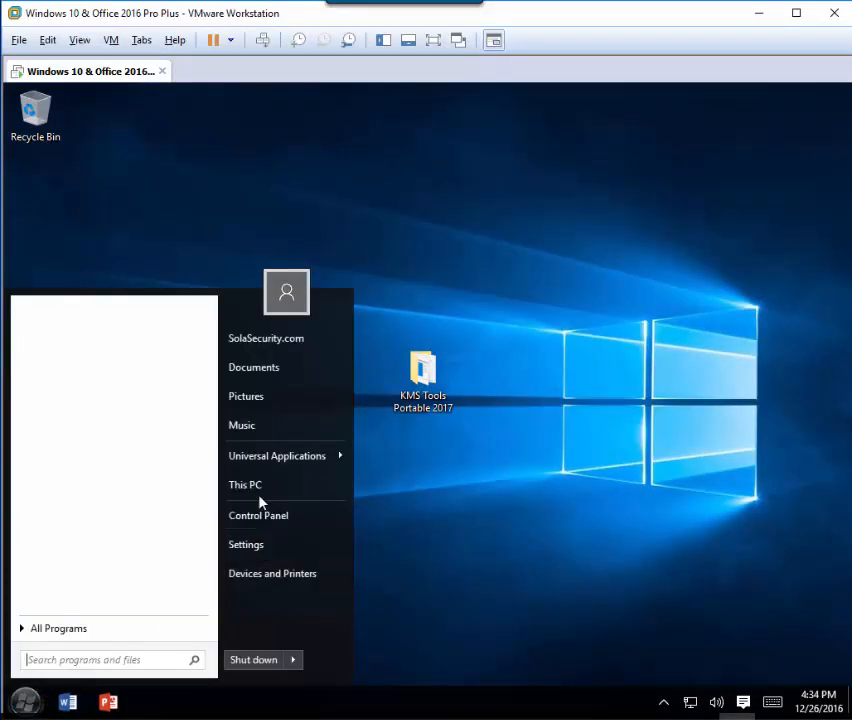
{"action": "right_click", "coordinate": [244, 484]}
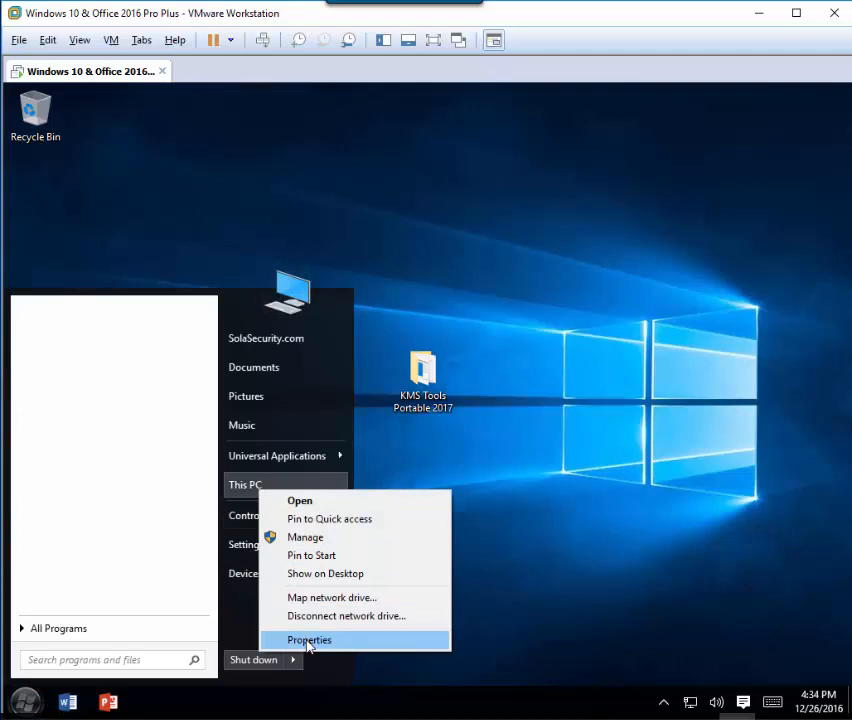
{"action": "left_click", "coordinate": [308, 640]}
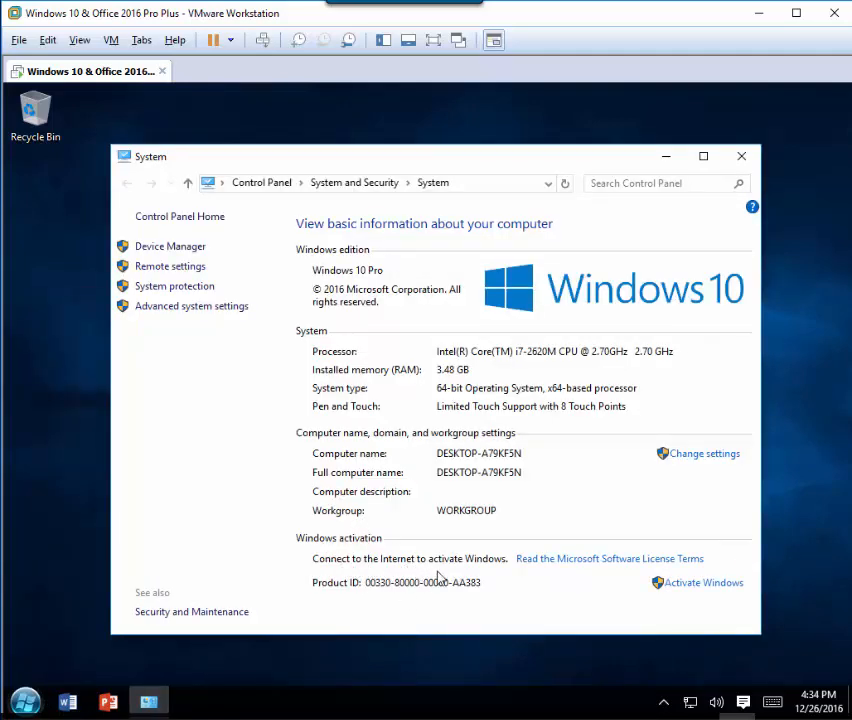
{"action": "mouse_move", "coordinate": [796, 254]}
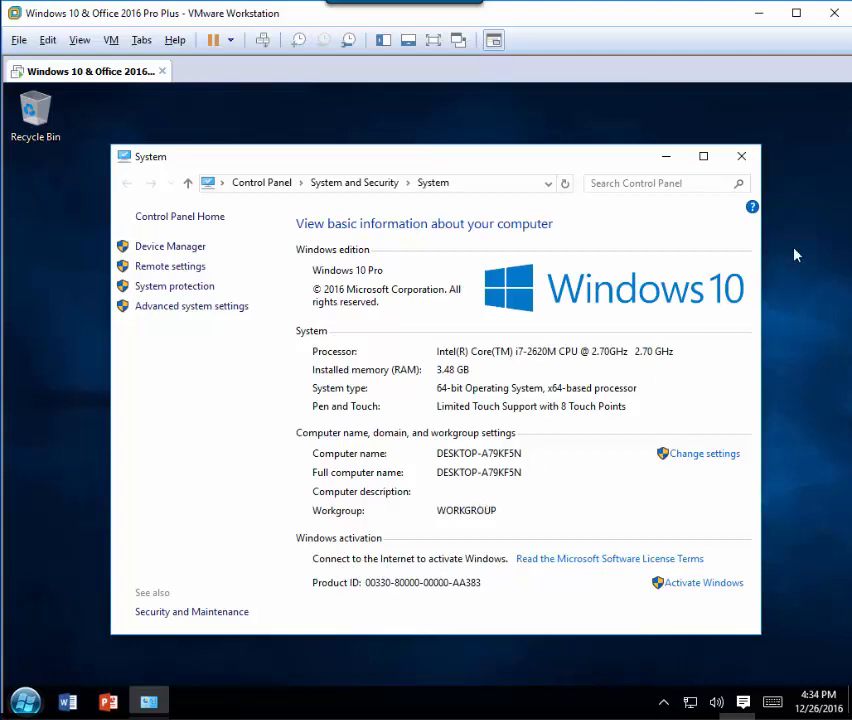
{"action": "mouse_move", "coordinate": [744, 164]}
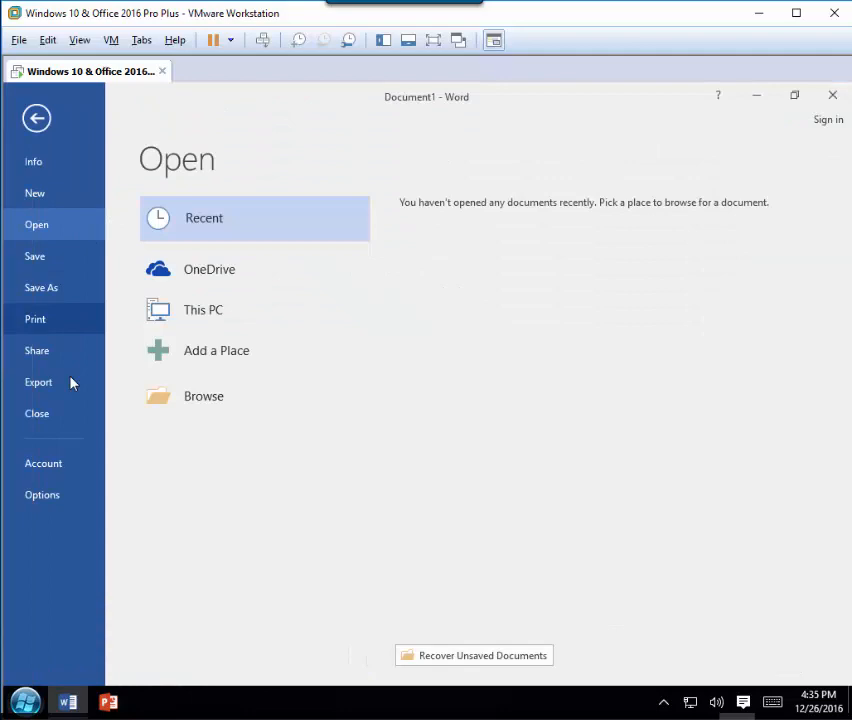
Step: View Word's Account page showing Office Professional Plus 2016 requires activation
{"action": "left_click", "coordinate": [44, 464]}
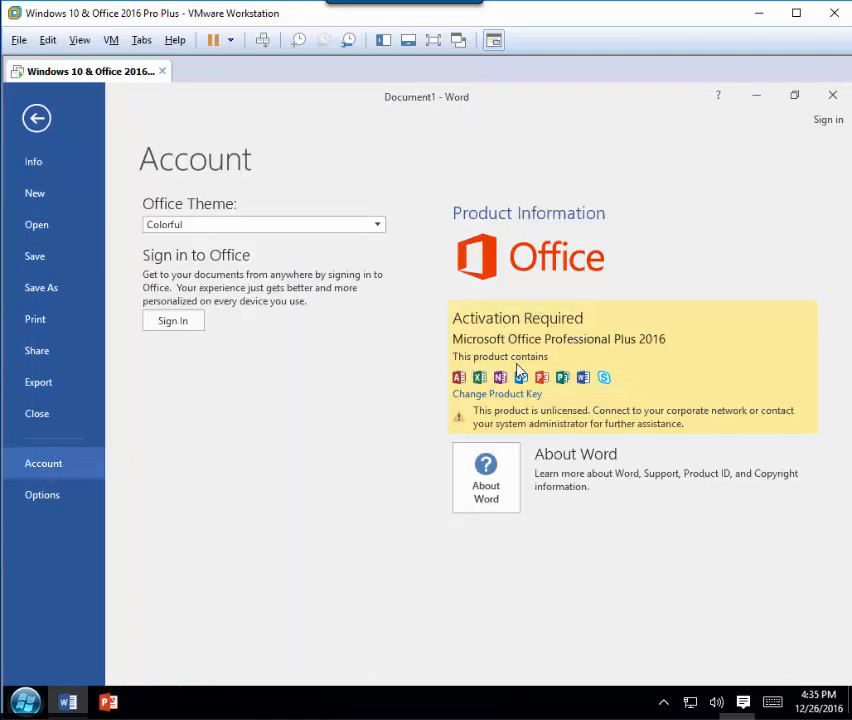
{"action": "mouse_move", "coordinate": [578, 388]}
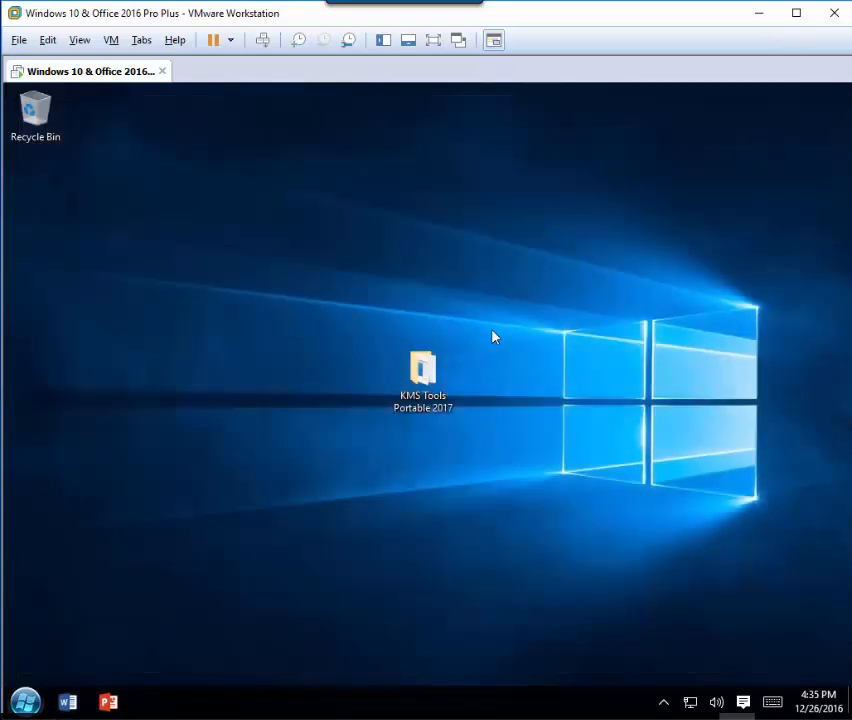
Step: Launch the Auto (Run as Admin) script from the KMS Tools Portable 2017 folder as administrator
{"action": "double_click", "coordinate": [422, 376]}
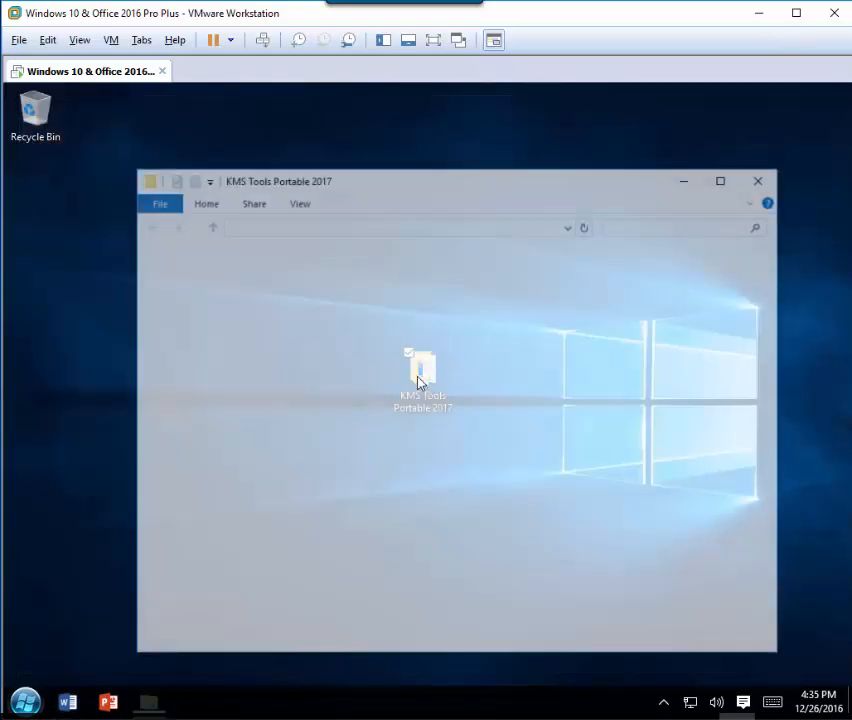
{"action": "double_click", "coordinate": [420, 376]}
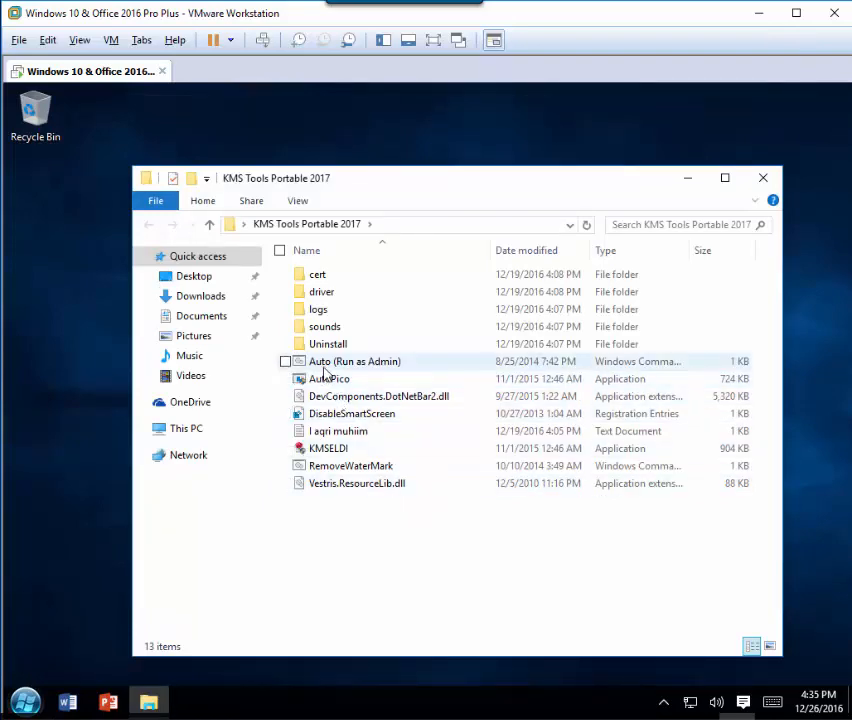
{"action": "right_click", "coordinate": [354, 360]}
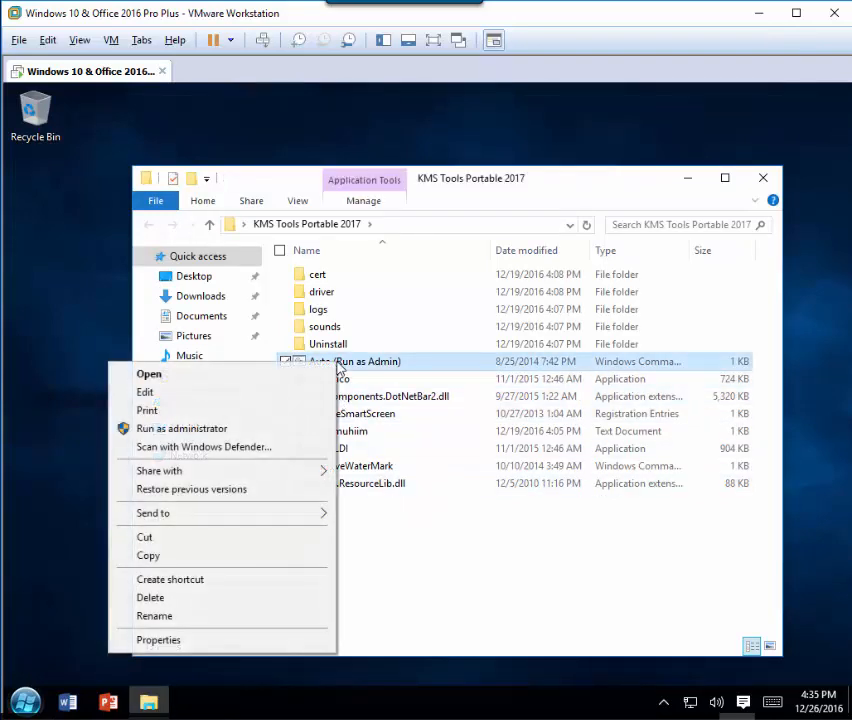
{"action": "mouse_move", "coordinate": [180, 428]}
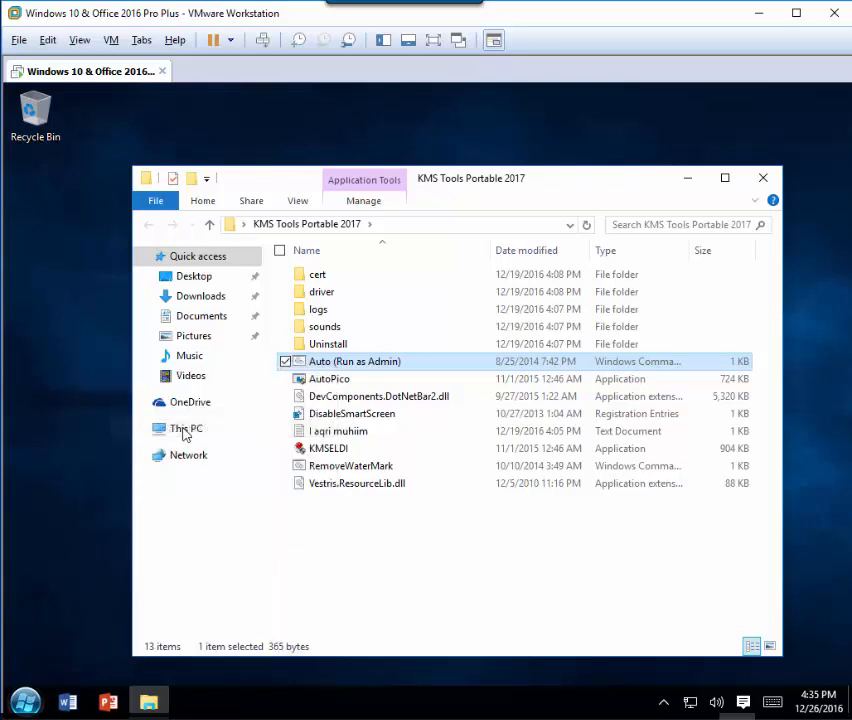
{"action": "double_click", "coordinate": [354, 360]}
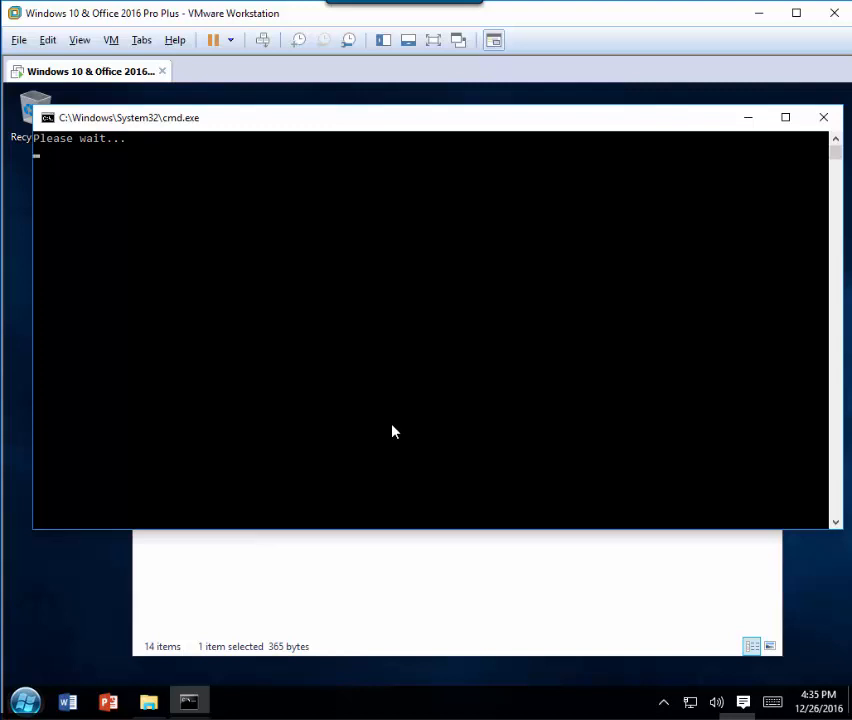
{"action": "mouse_move", "coordinate": [280, 186]}
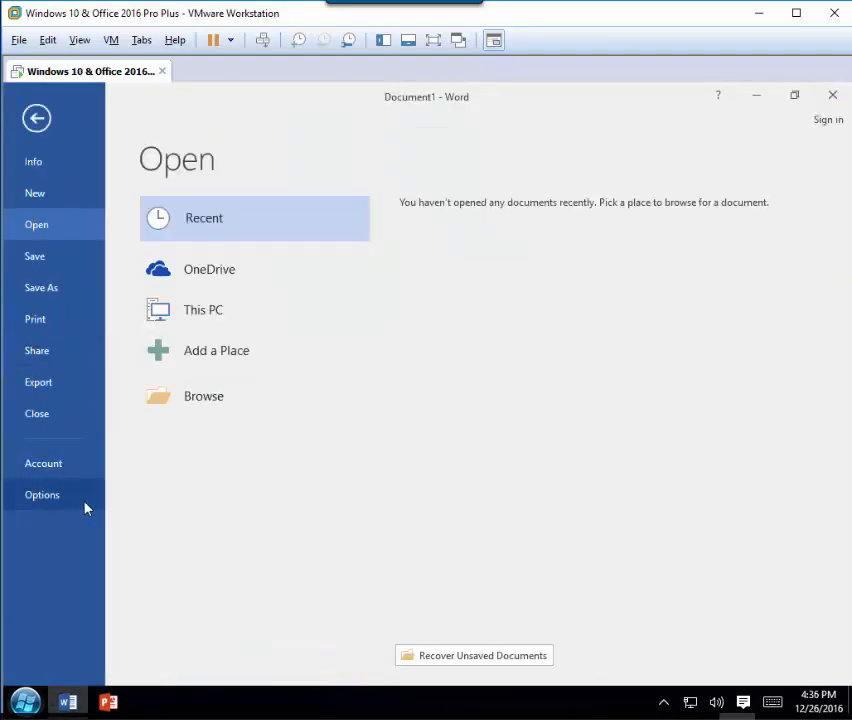
Step: Recheck Word's Account page for Office 2016 activation status after the script ran
{"action": "left_click", "coordinate": [44, 464]}
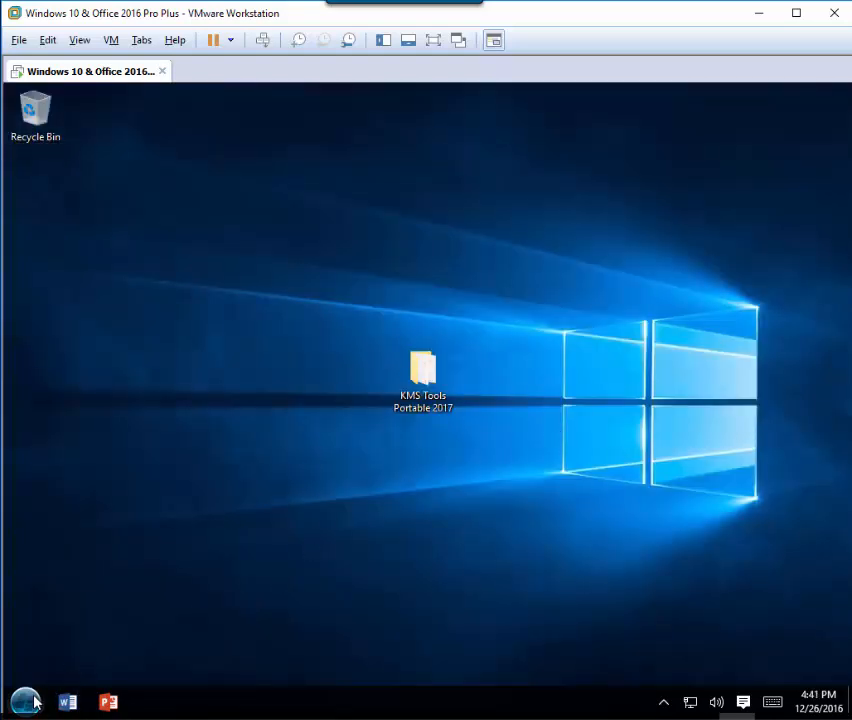
Step: View This PC's System properties confirming Windows is activated, then close it
{"action": "left_click", "coordinate": [24, 700]}
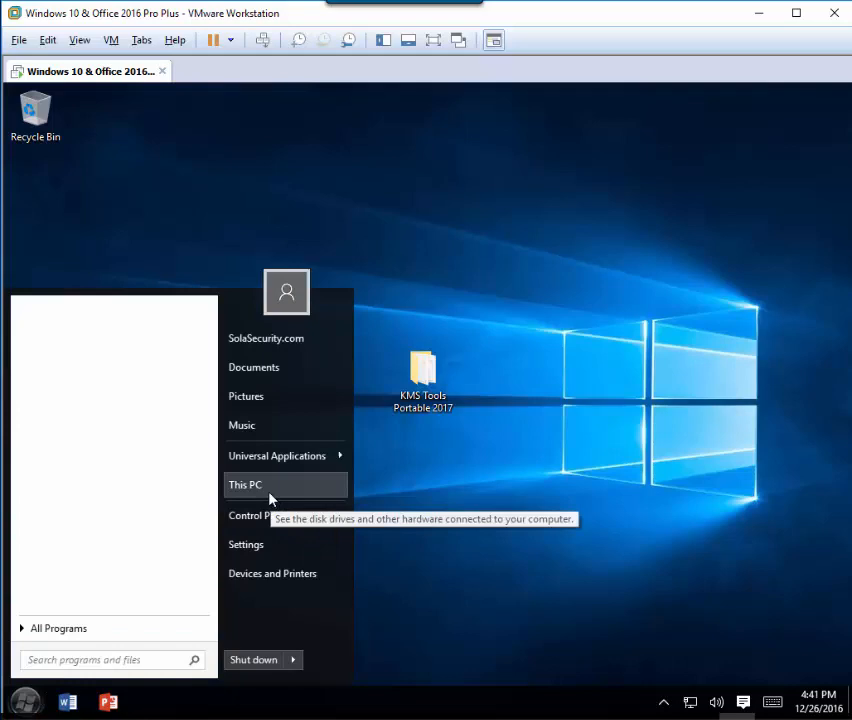
{"action": "right_click", "coordinate": [244, 484]}
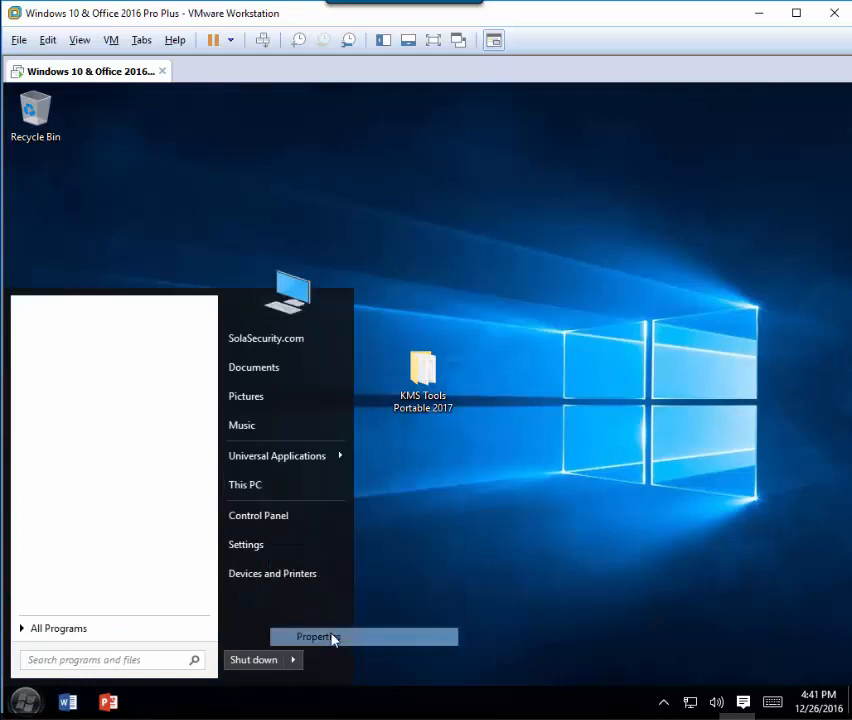
{"action": "left_click", "coordinate": [314, 636]}
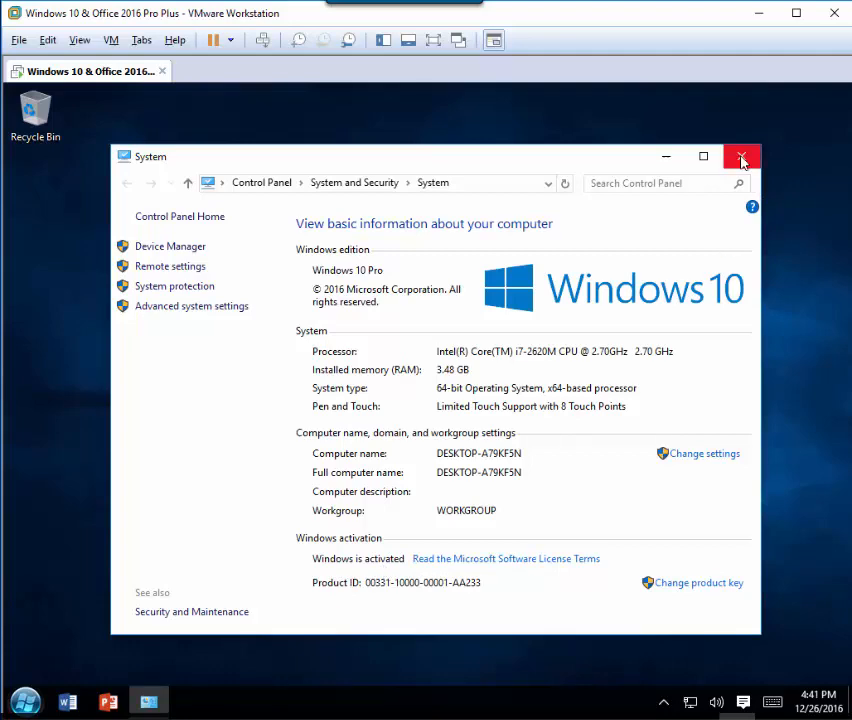
{"action": "left_click", "coordinate": [742, 156]}
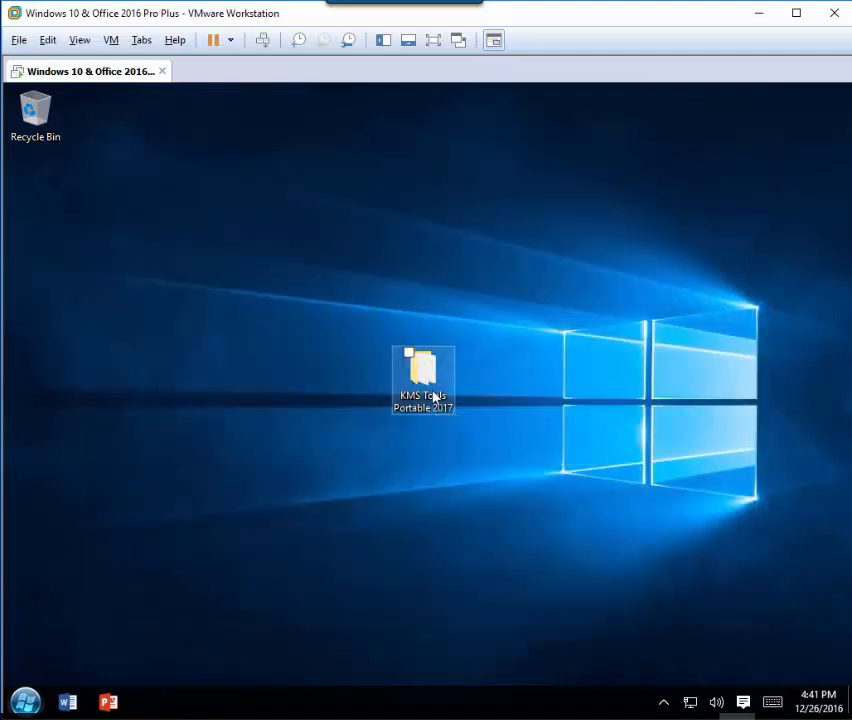
{"action": "double_click", "coordinate": [424, 380]}
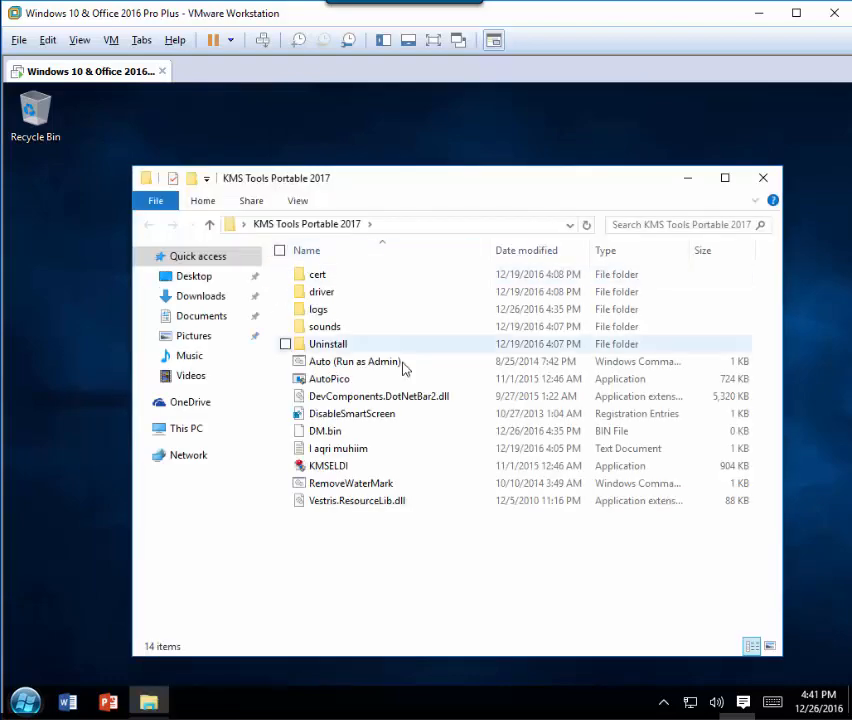
{"action": "left_click", "coordinate": [764, 176]}
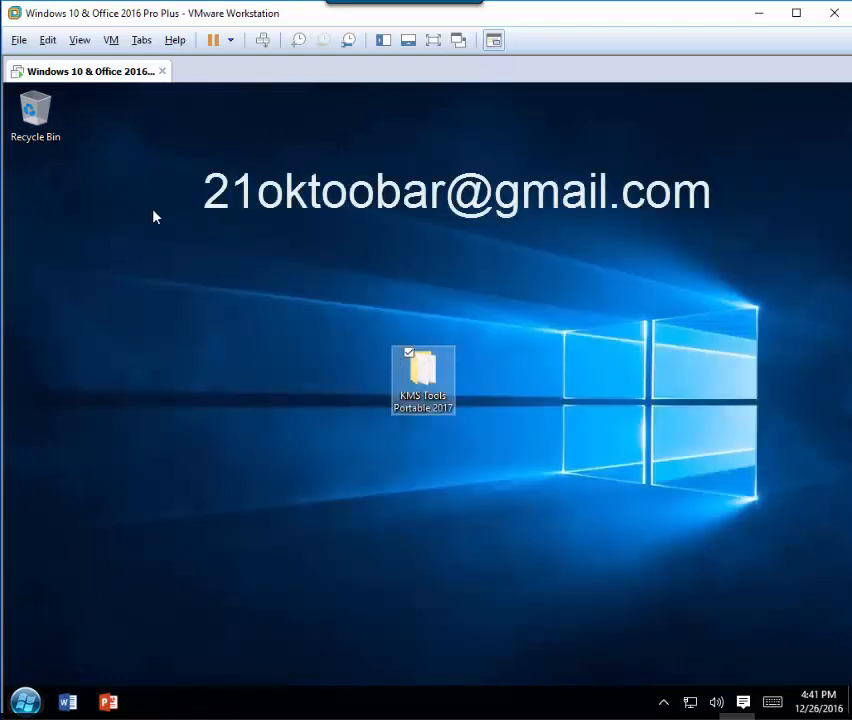